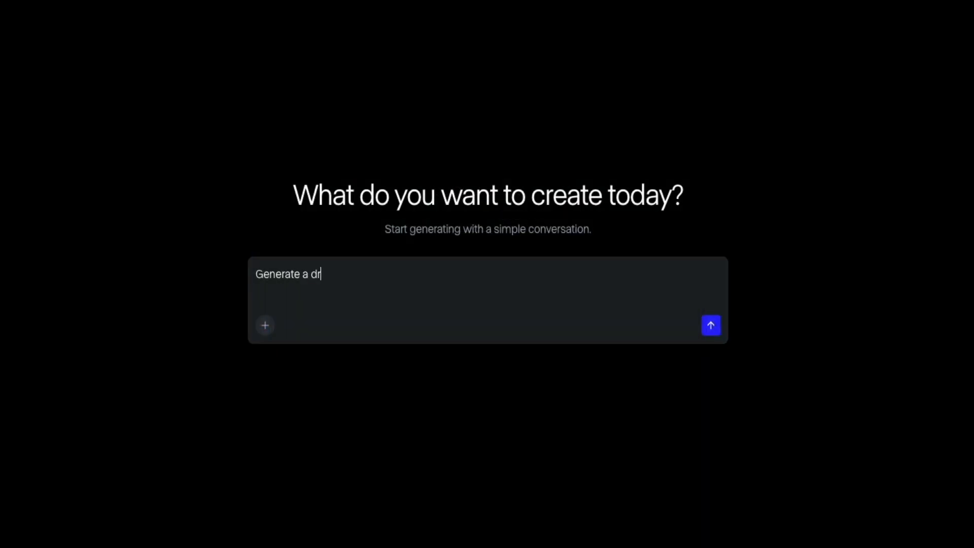
- Begin the chat request for a woman surfing at sunset in the prompt field
click(711, 324)
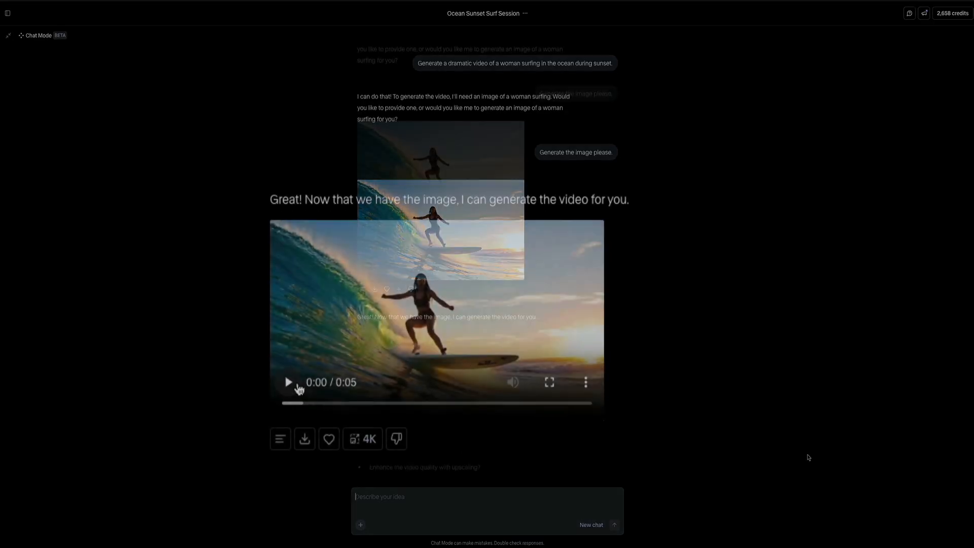
- Play the finished 5-second sunset surfing clip in the Chat Mode thread
click(288, 382)
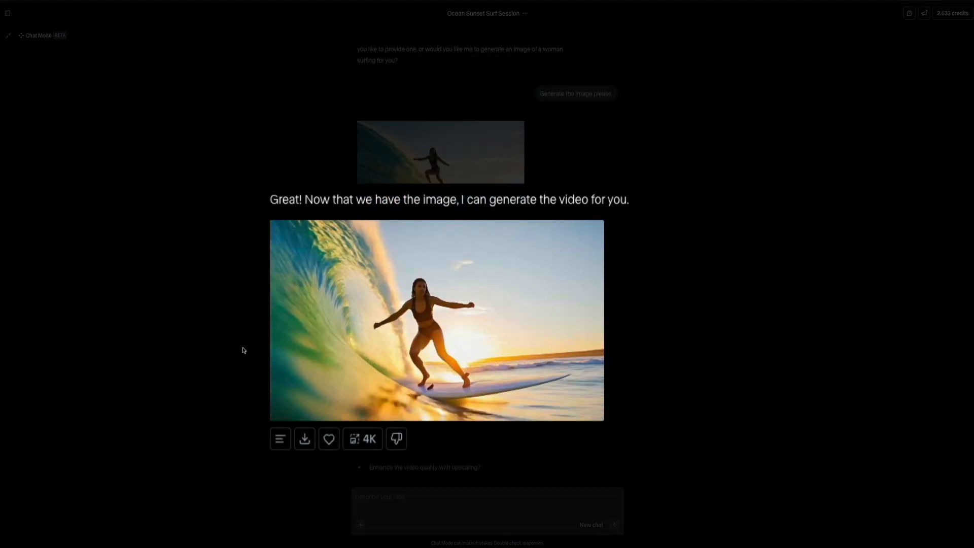